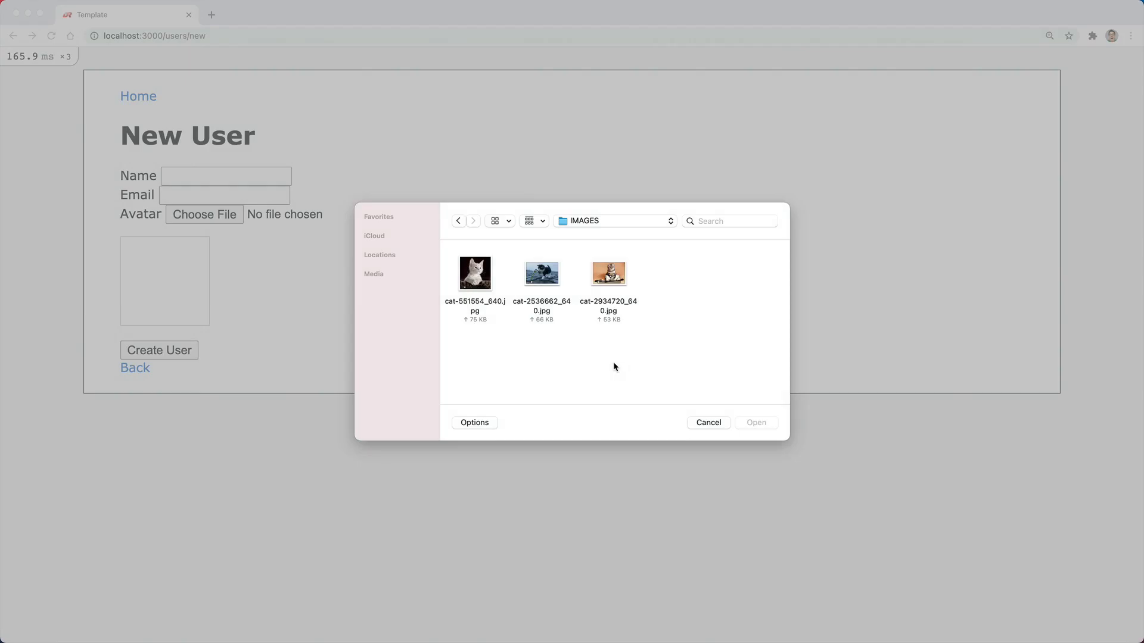
mouse_move(481, 305)
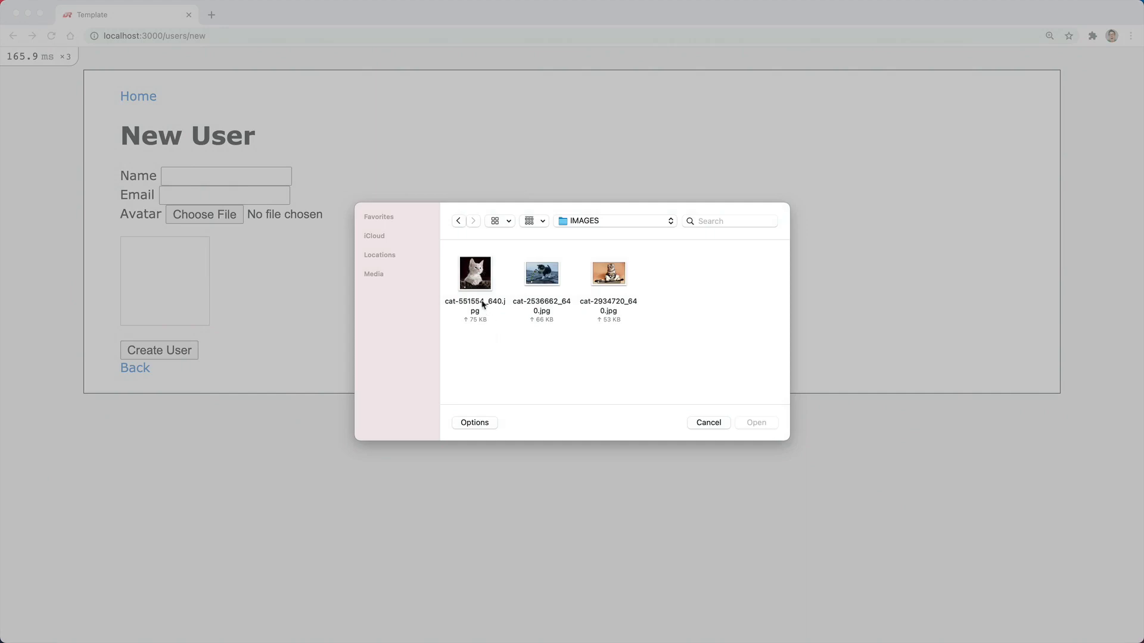
Select the white kitten photo cat-551554_640.jpg and attach it as the avatar.
click(474, 273)
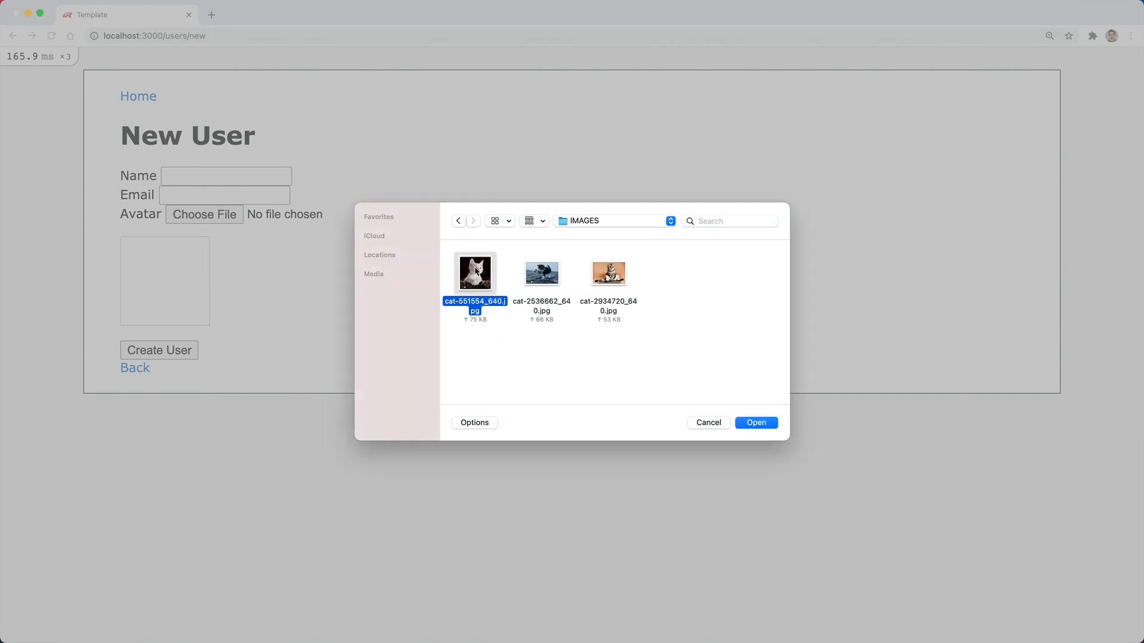
click(755, 422)
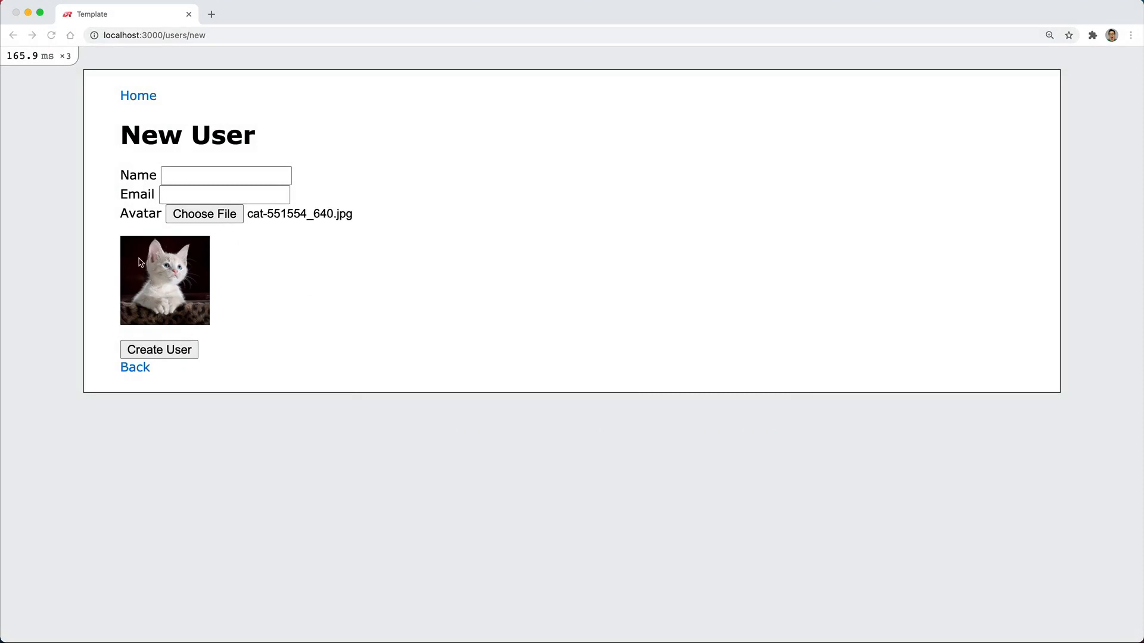
mouse_move(168, 298)
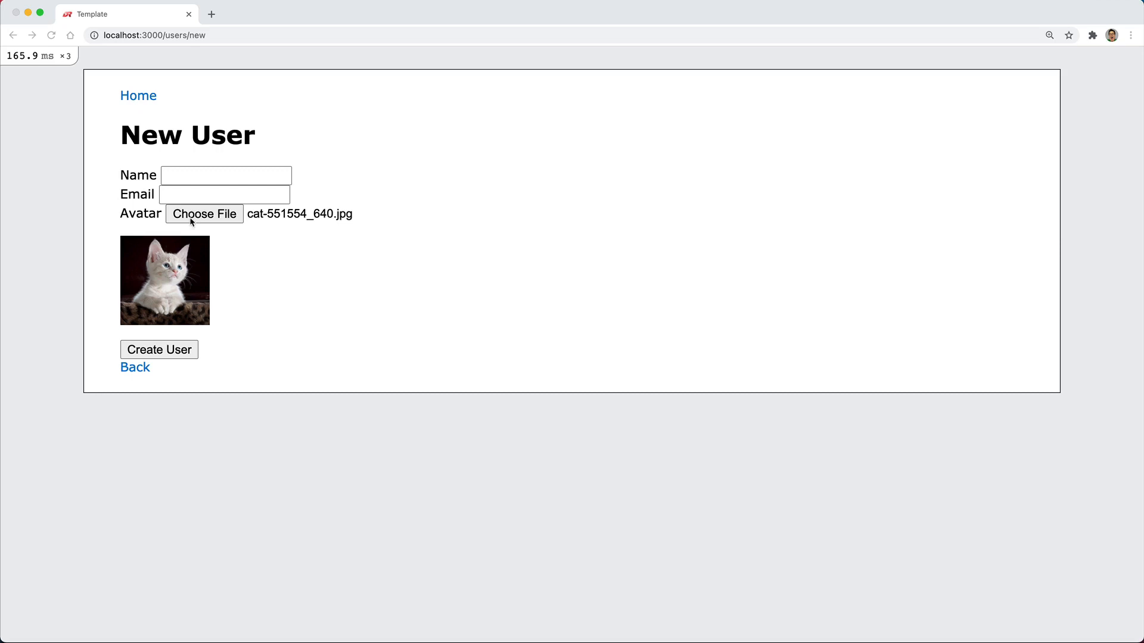
Choose a different avatar file, replacing it with the black-and-white kitten cat-2536662_640.jpg.
click(203, 213)
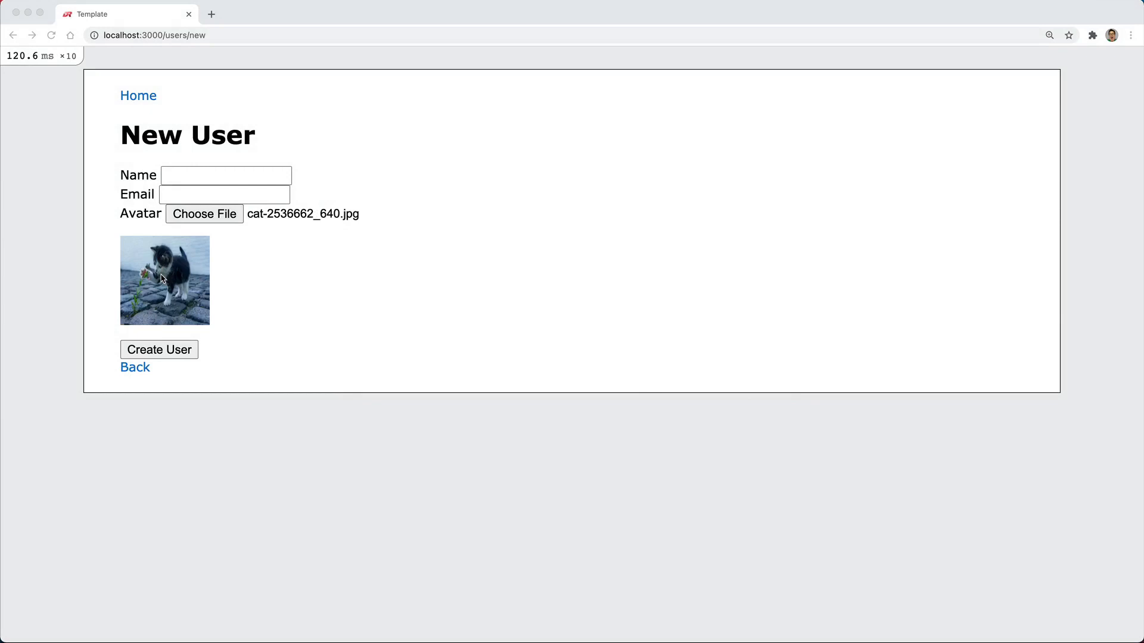
mouse_move(997, 583)
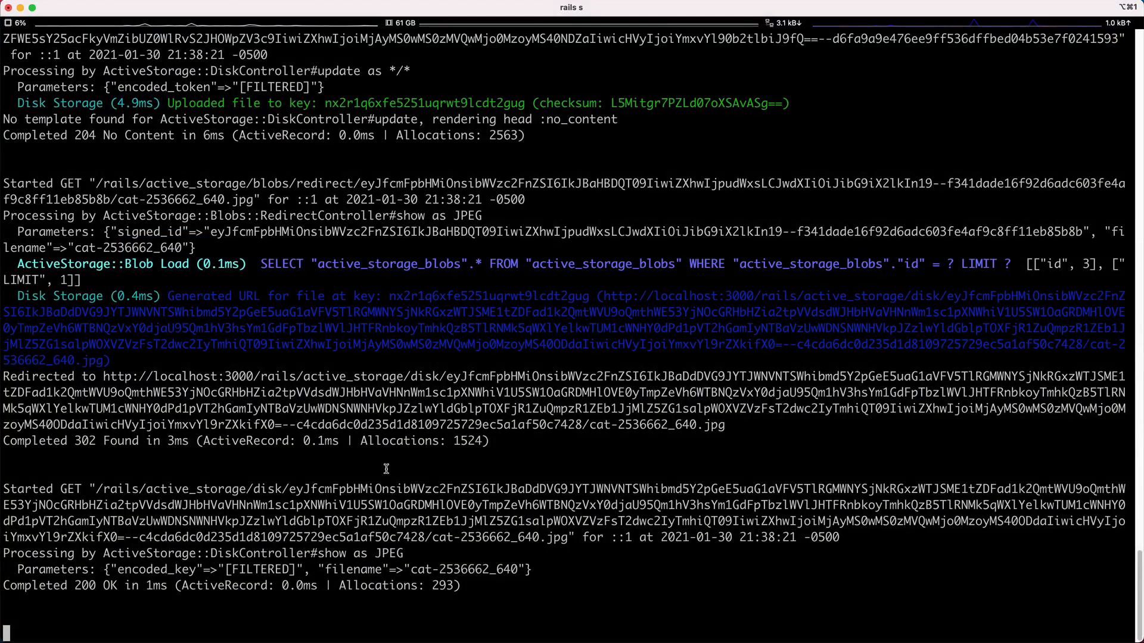
Review the direct_uploads POST in the server log, then create the user.
scroll(down, 3)
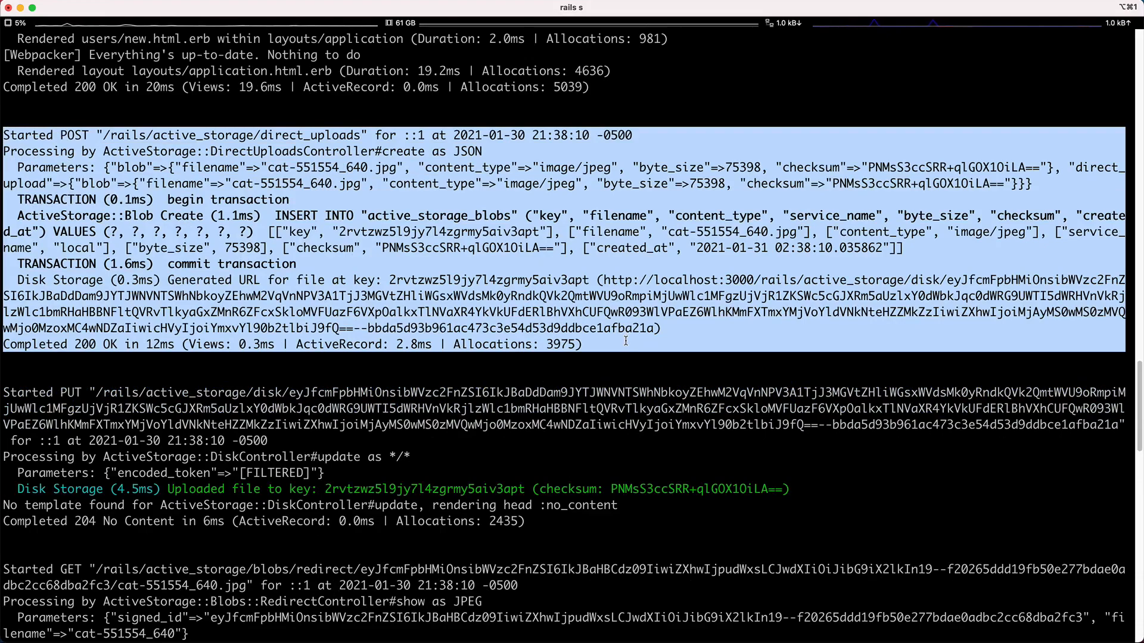
mouse_move(619, 368)
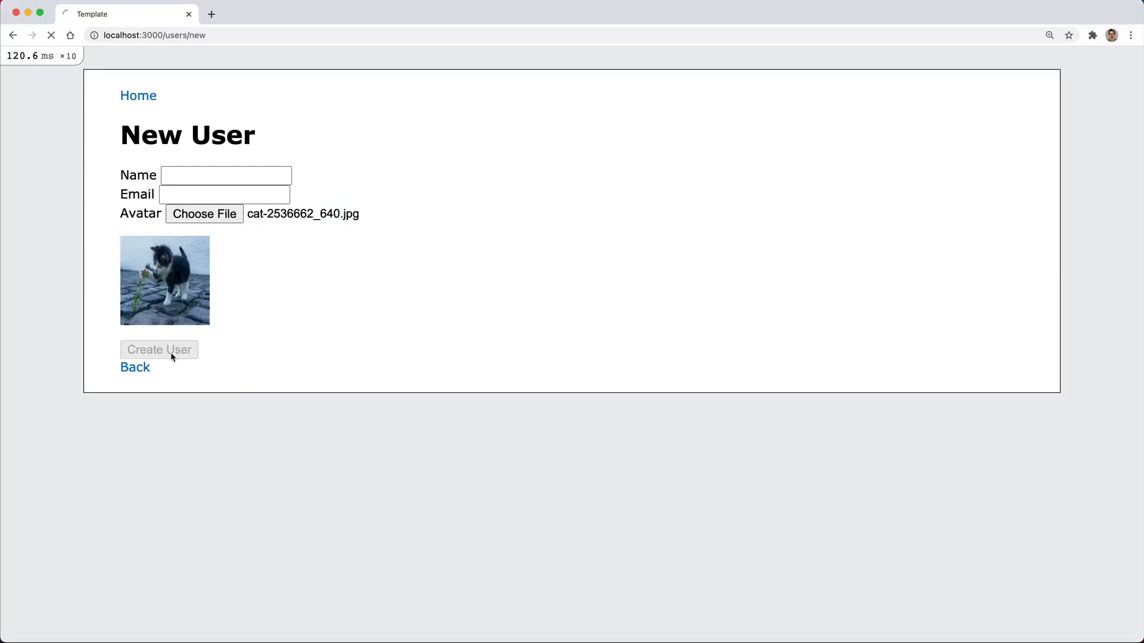
click(159, 349)
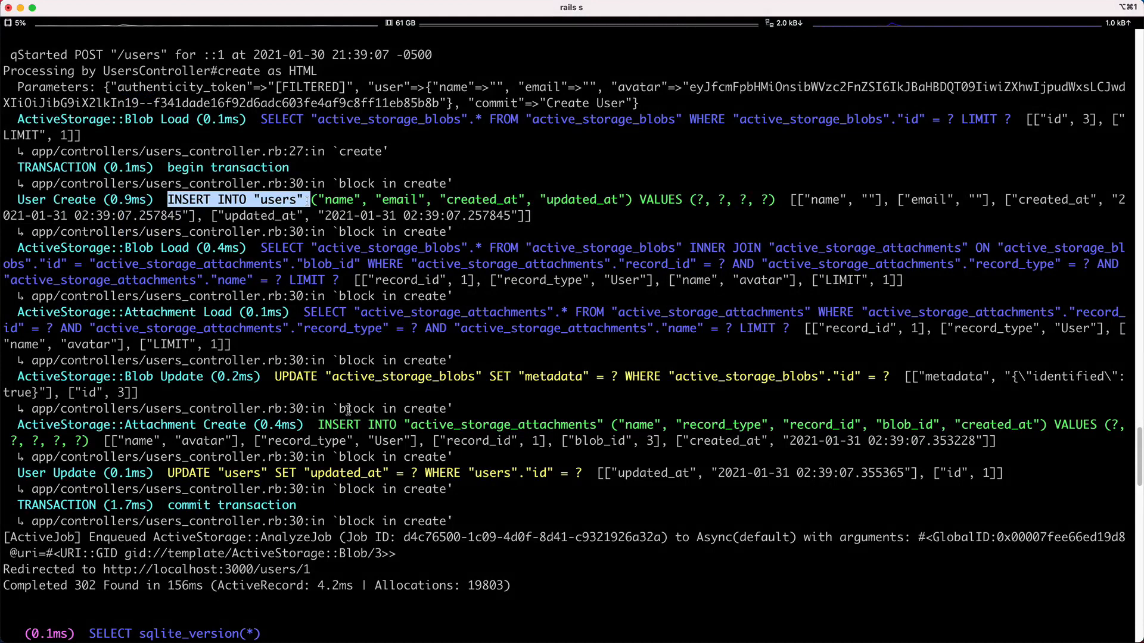
double_click(373, 377)
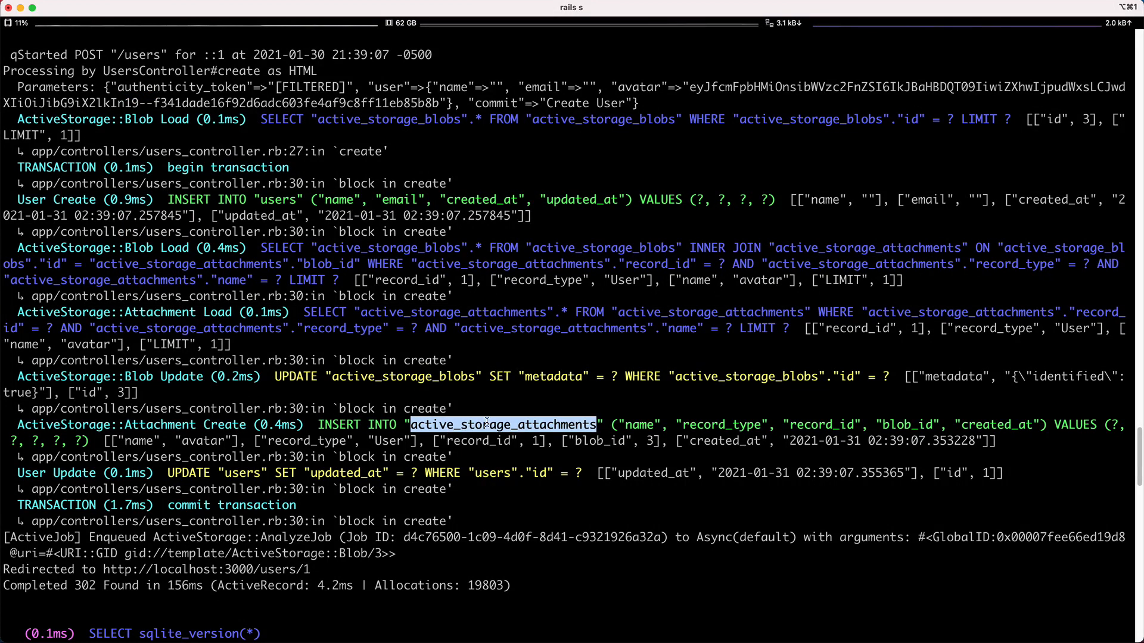
mouse_move(507, 422)
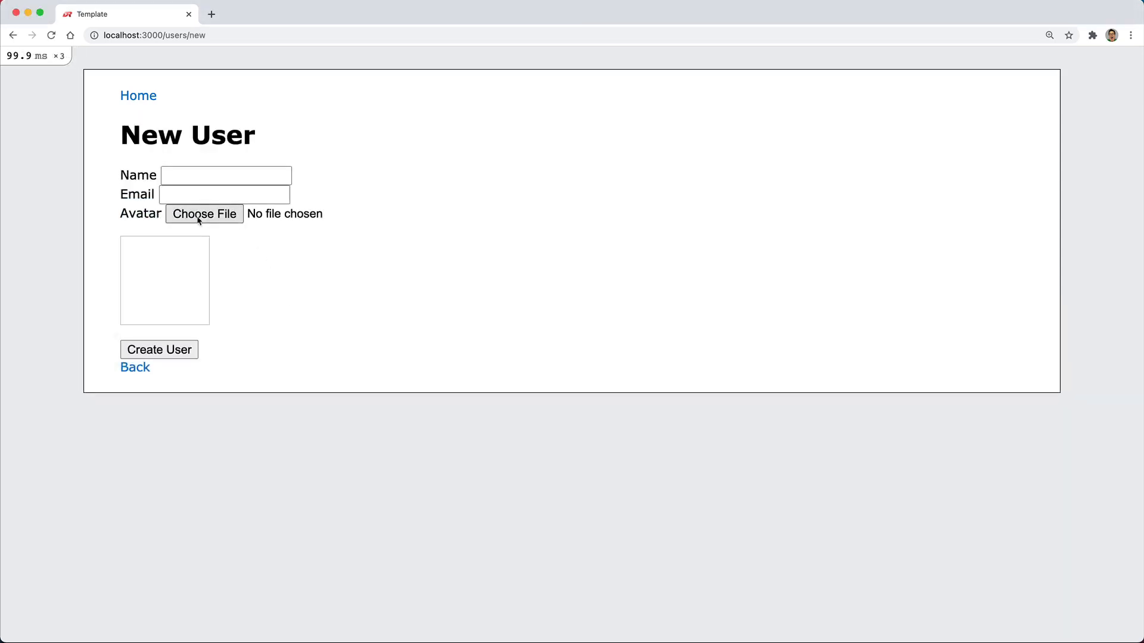
Give the second user the cat-551554_640.jpg avatar and save it with Update User.
click(158, 349)
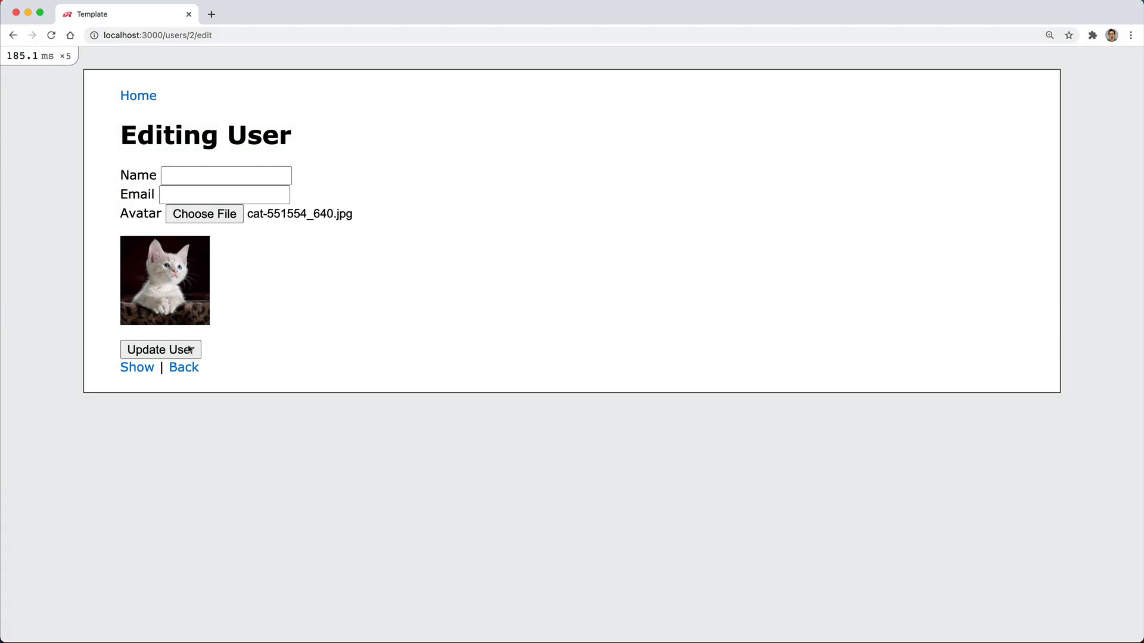
click(183, 367)
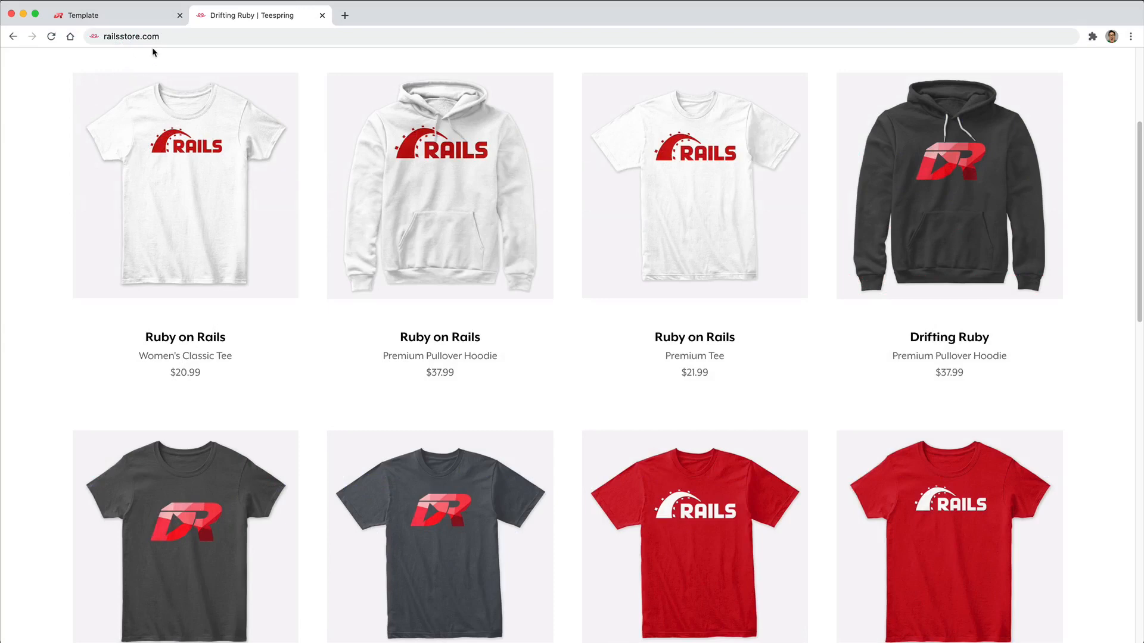
mouse_move(181, 140)
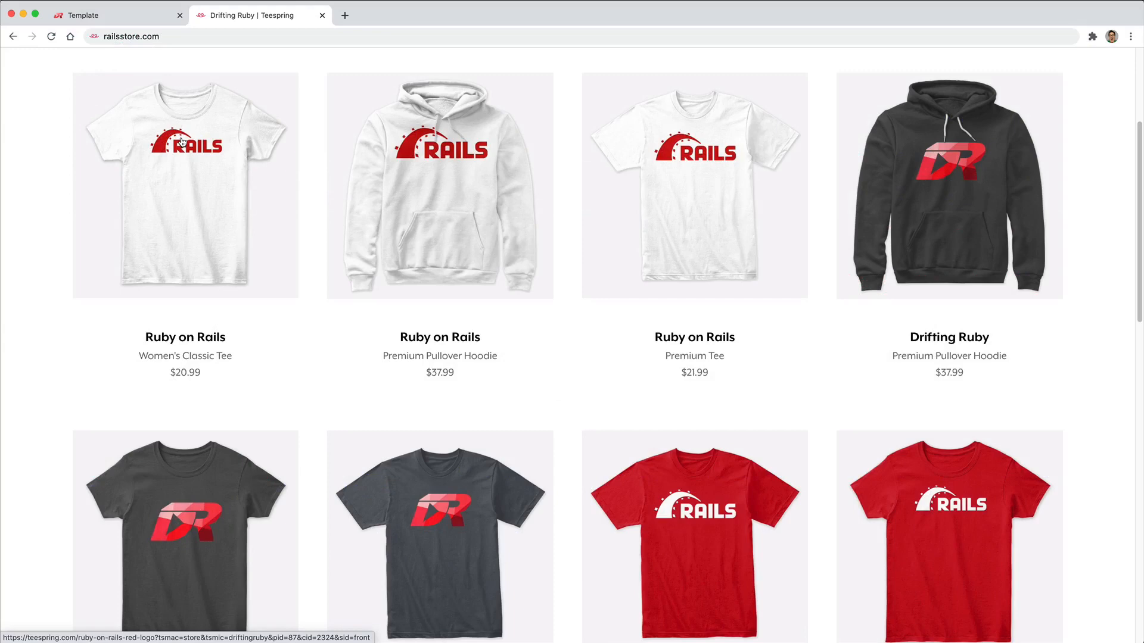
mouse_move(557, 392)
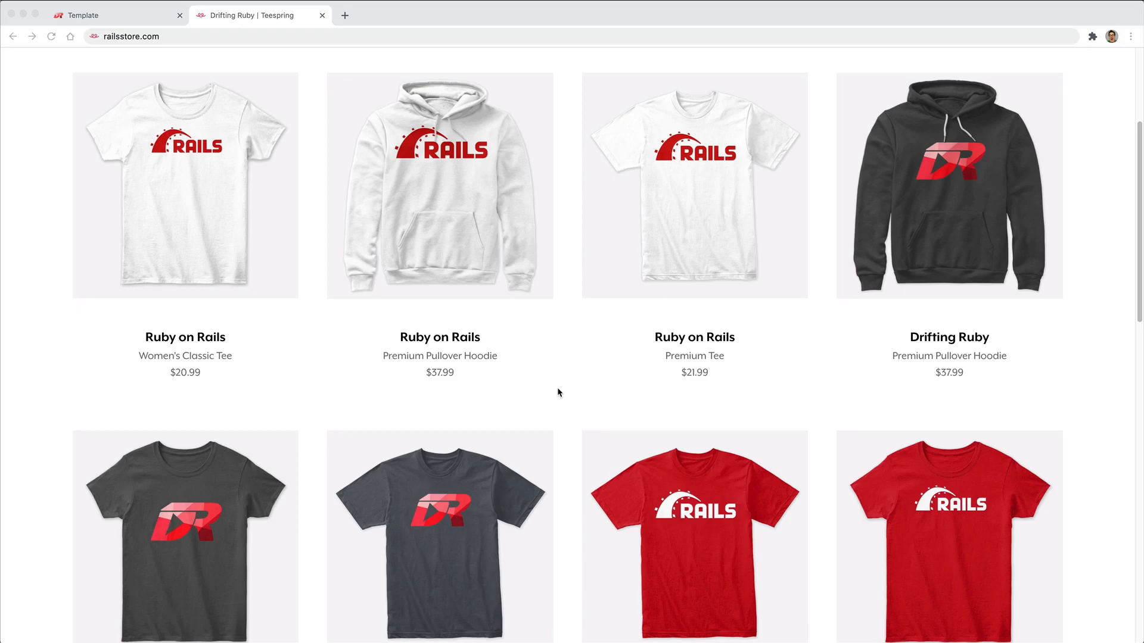